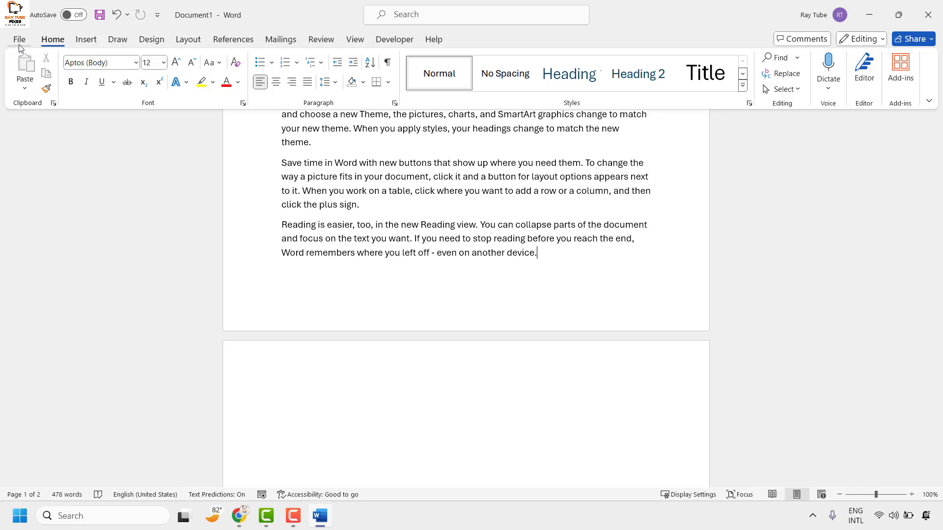
Open the File menu to reach Word Options
click(18, 39)
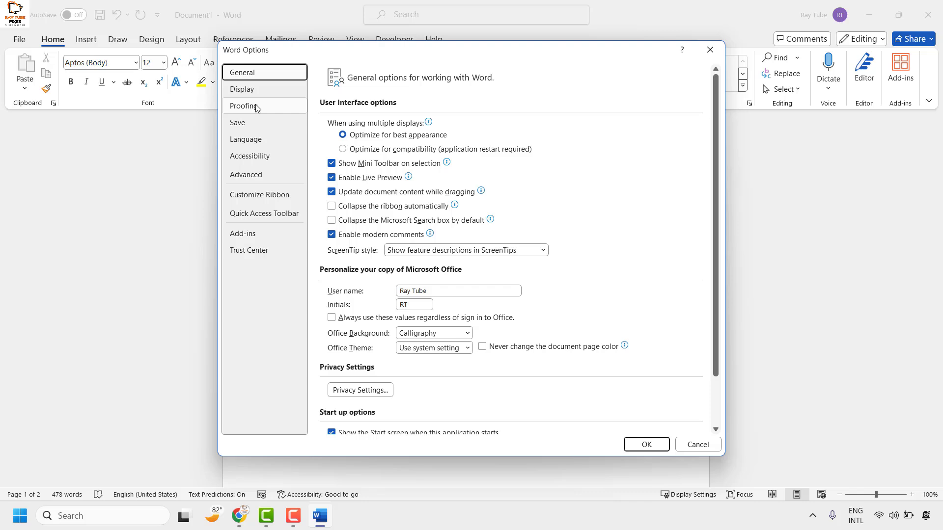
Show the Proofing page and scroll to the spelling and grammar section
click(244, 107)
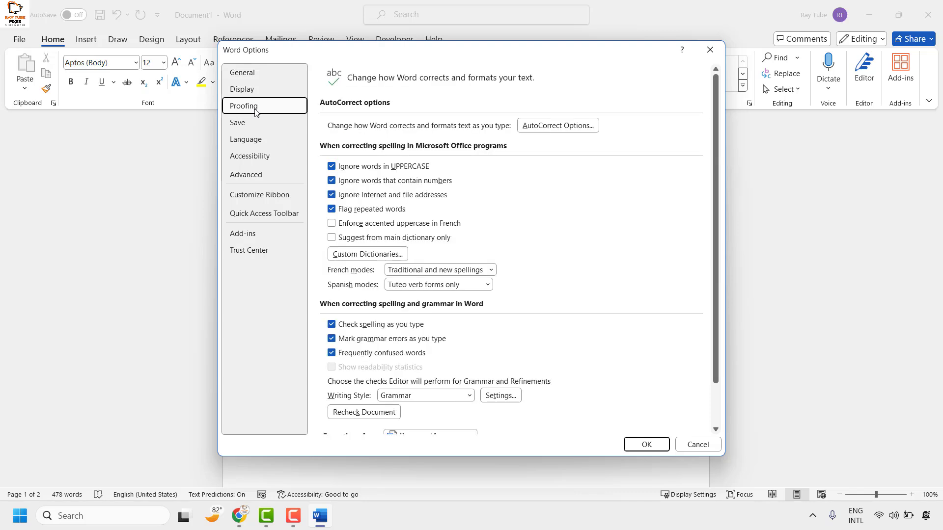
mouse_move(549, 243)
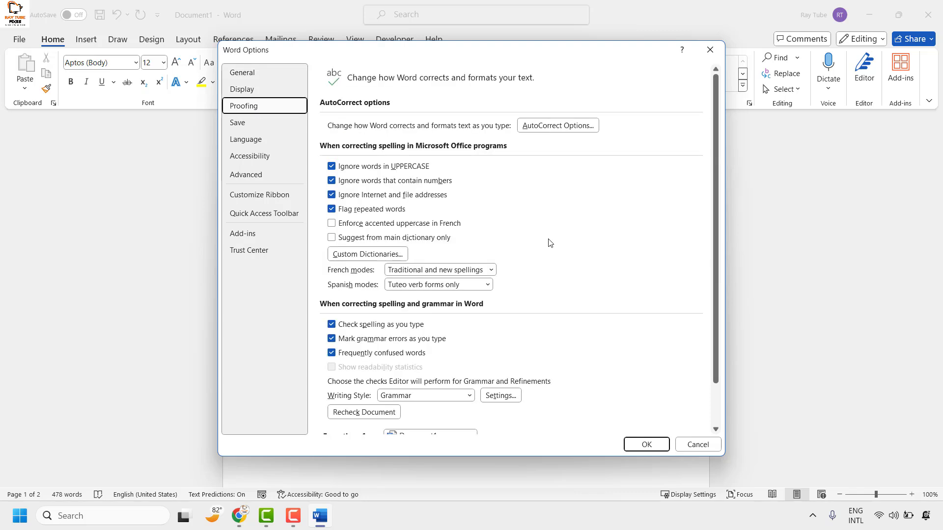
scroll(down, 3)
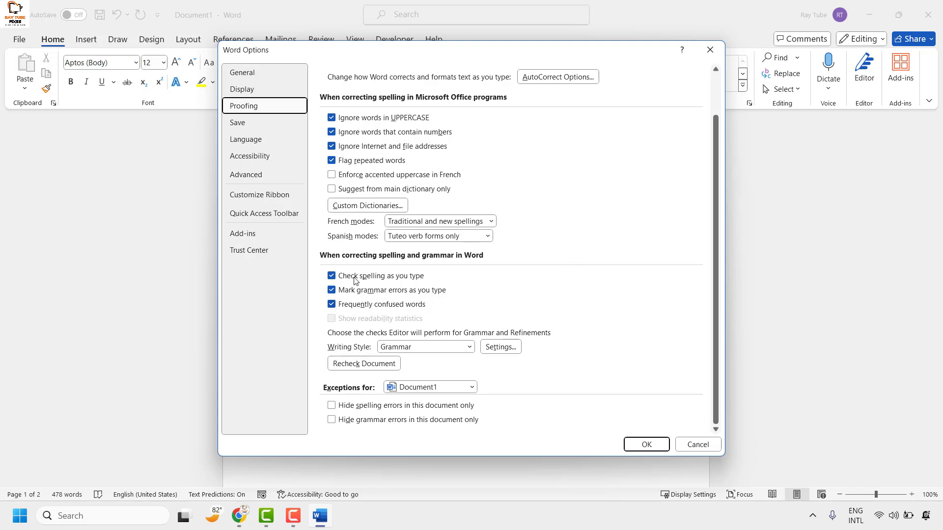
mouse_move(487, 265)
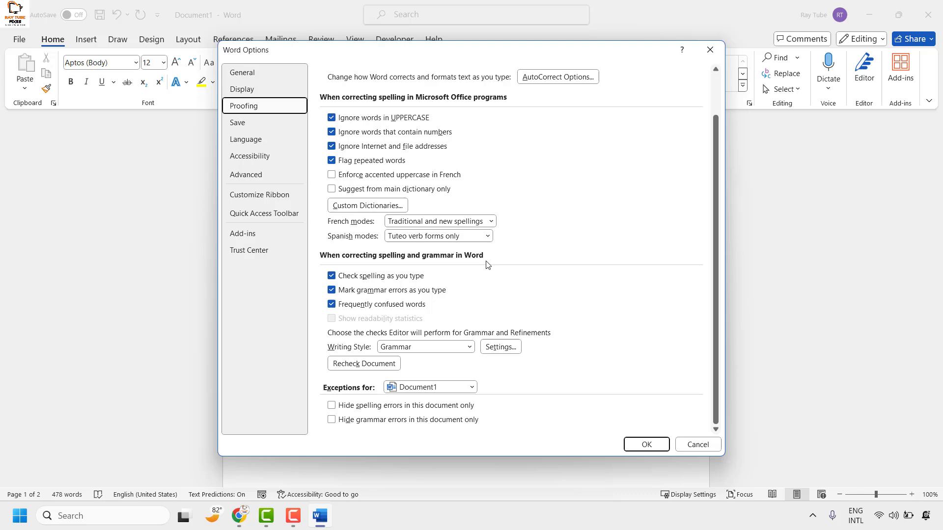
mouse_move(490, 314)
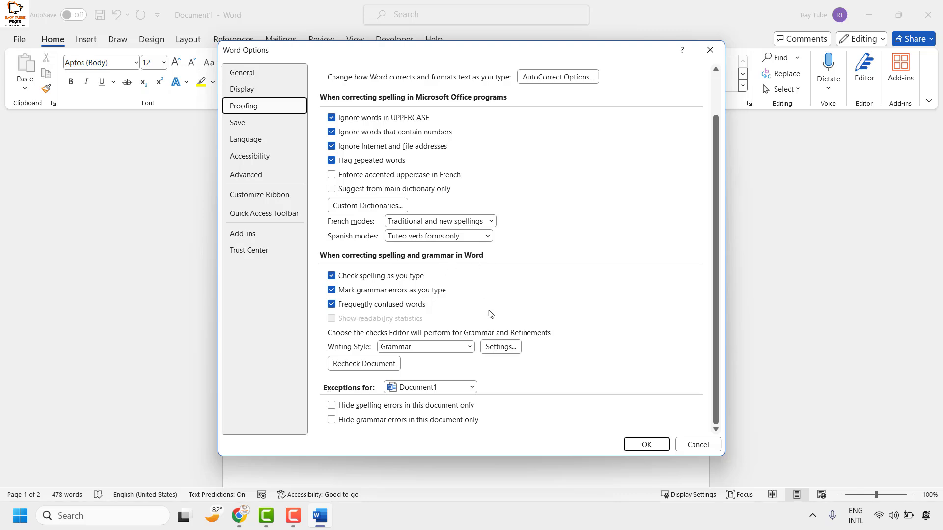
mouse_move(354, 359)
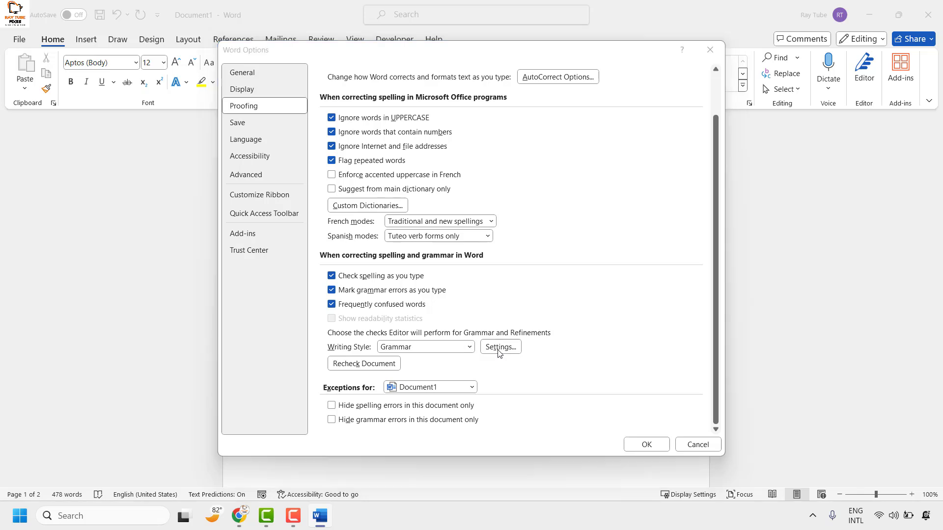
Open grammar Settings with the writing style kept as Grammar
click(500, 347)
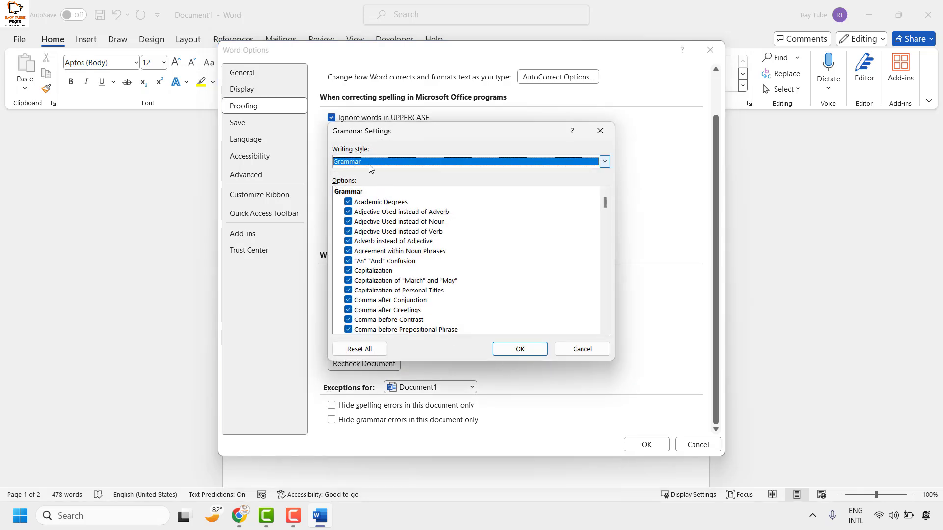
click(603, 161)
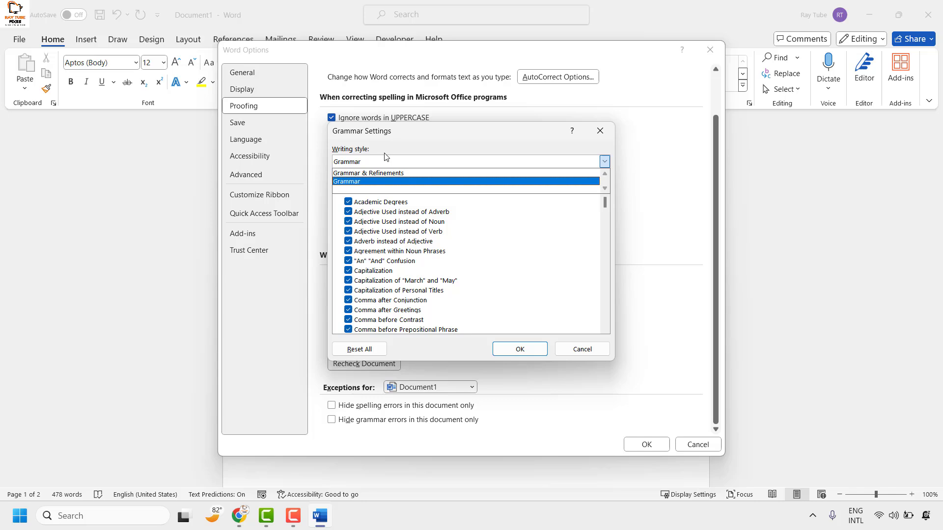
click(467, 181)
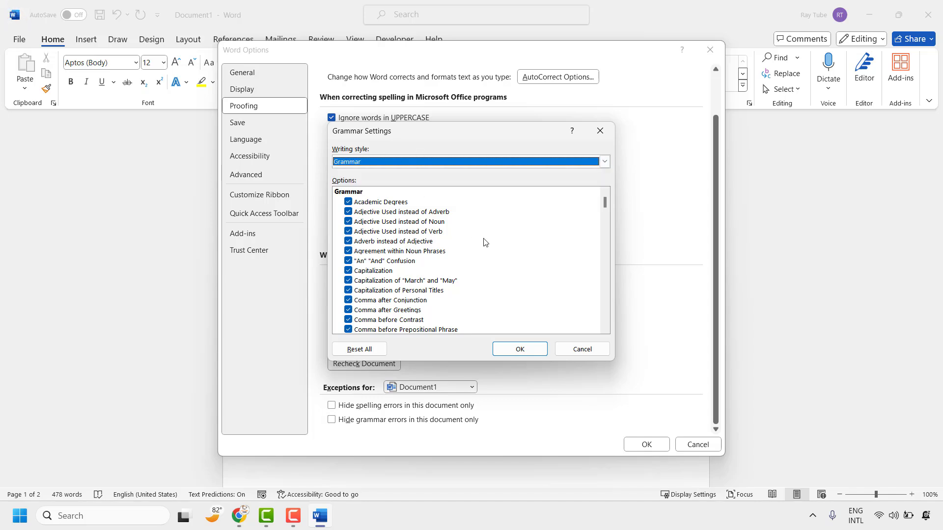
Scroll the options list to the Punctuation Conventions section
scroll(down, 3)
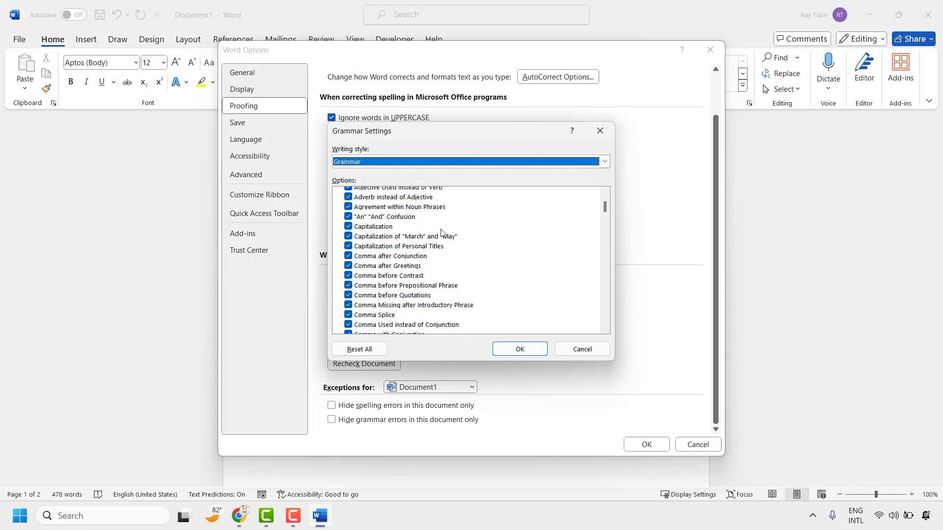
scroll(down, 3)
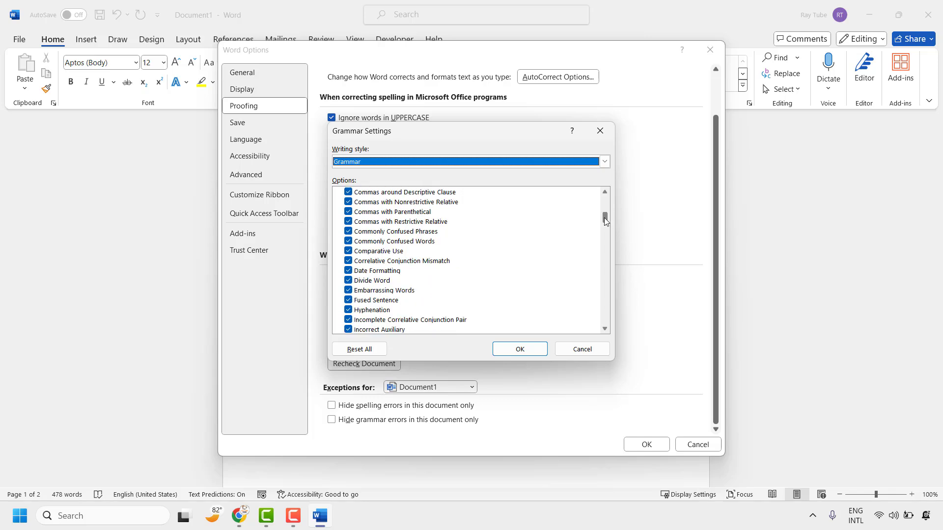
scroll(down, 3)
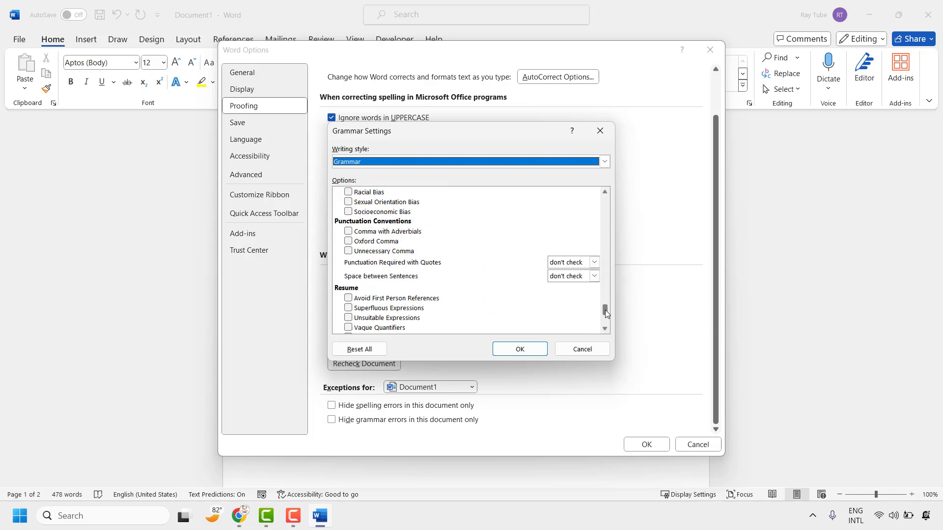
scroll(up, 3)
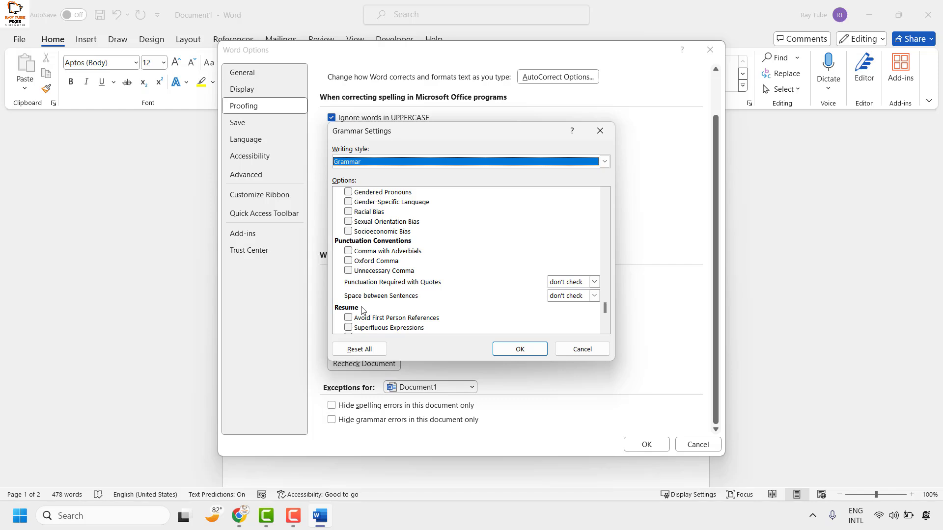
mouse_move(335, 308)
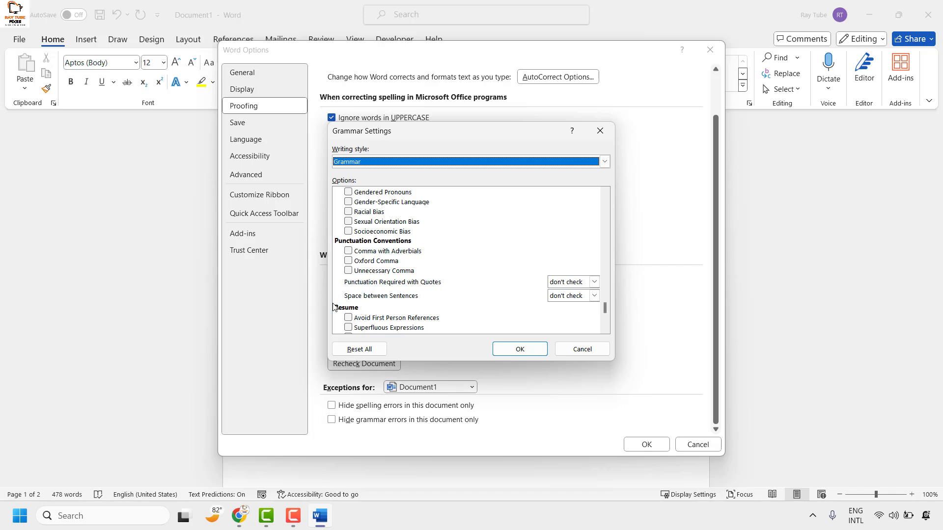
mouse_move(380, 314)
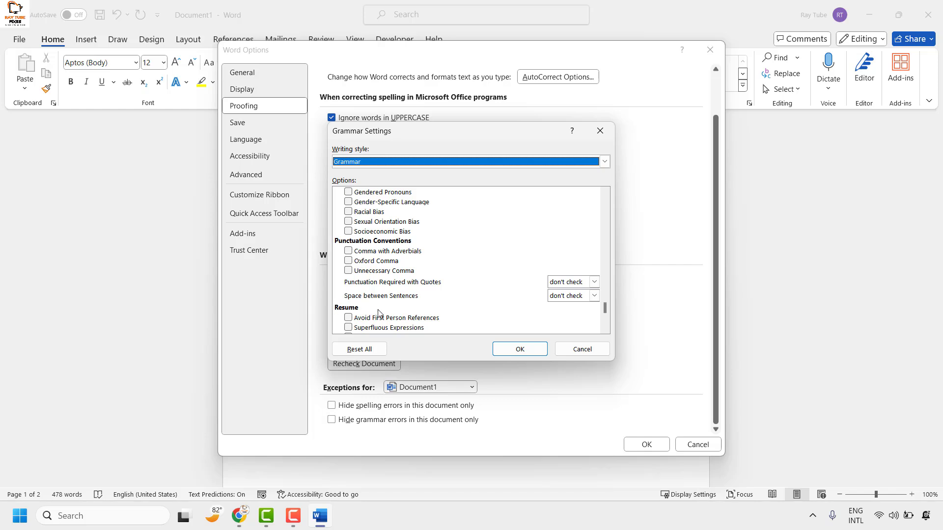
mouse_move(485, 307)
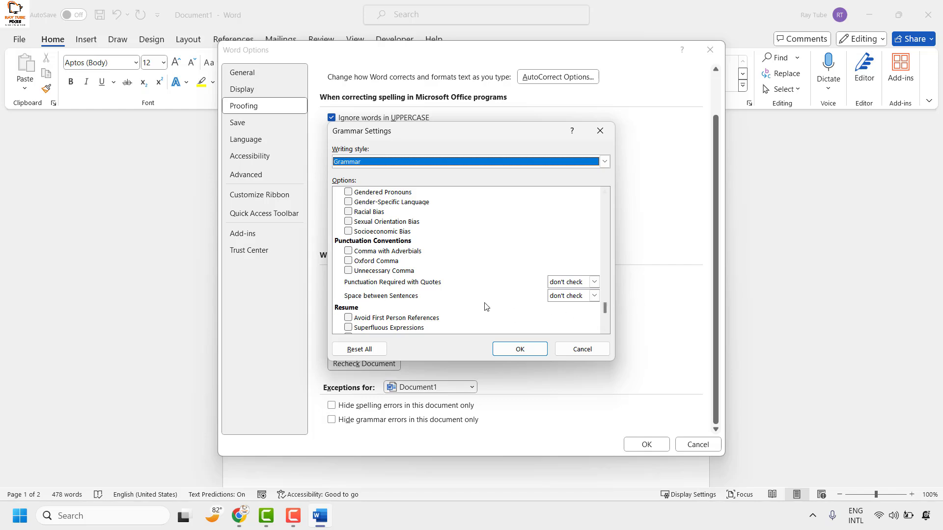
mouse_move(555, 318)
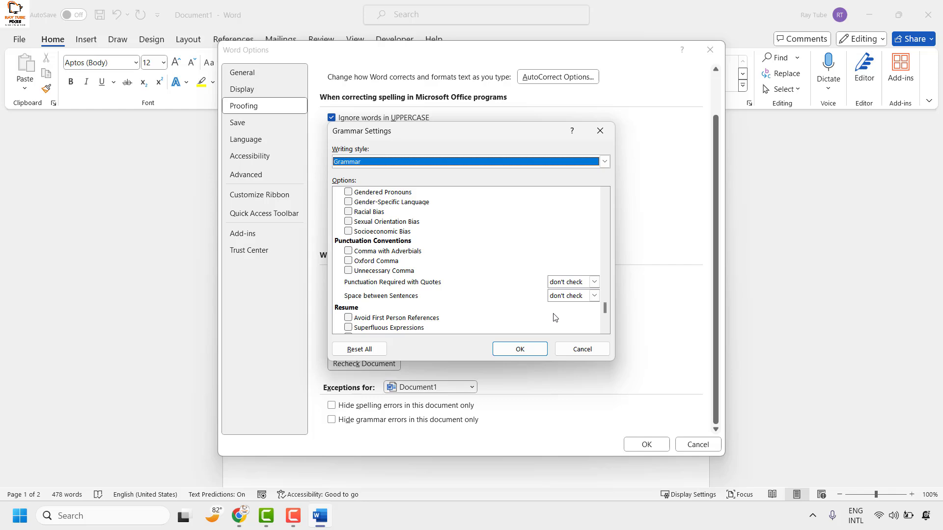
mouse_move(593, 298)
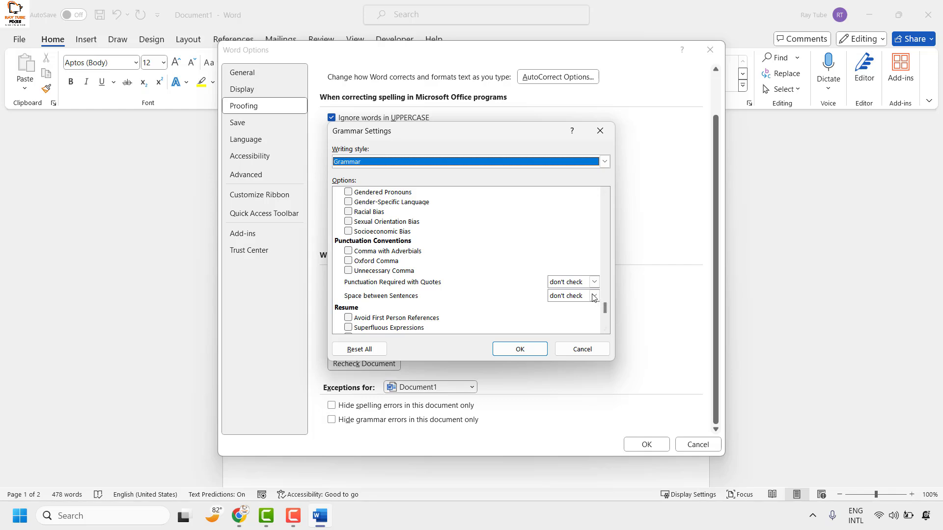
mouse_move(418, 311)
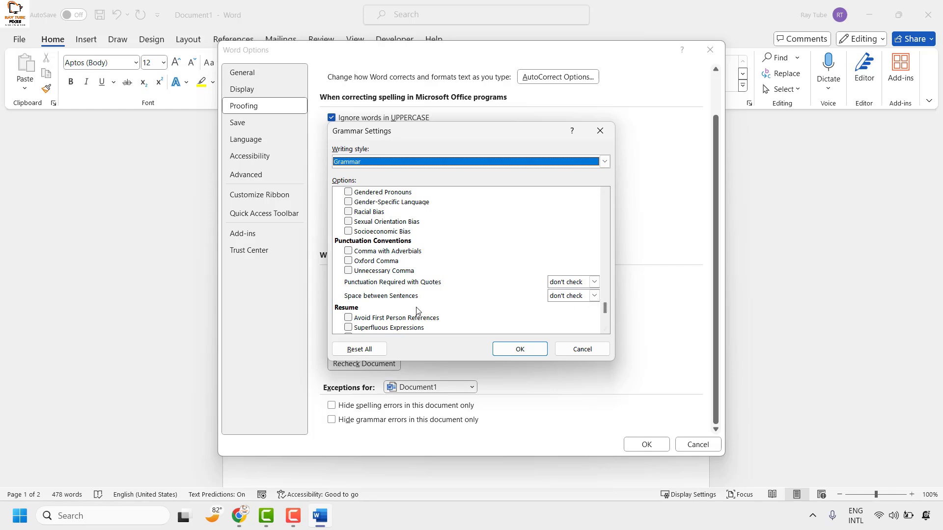
mouse_move(645, 318)
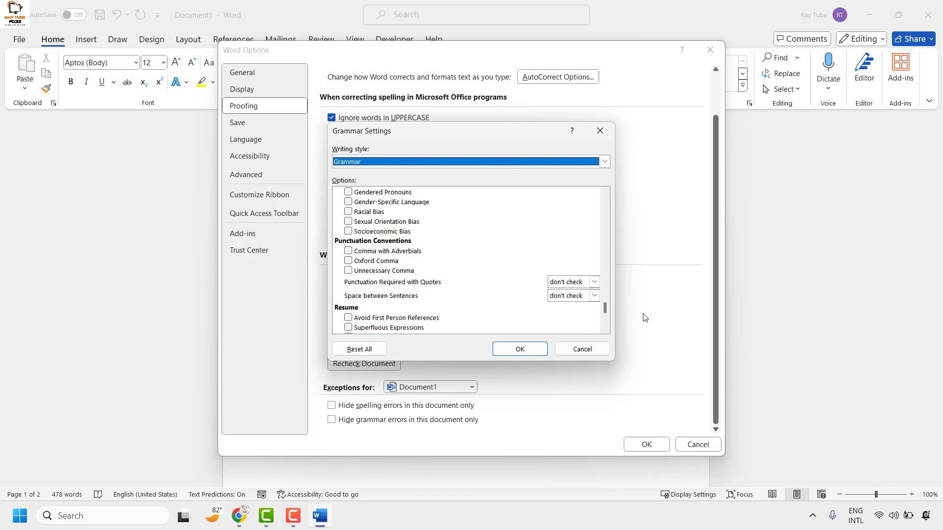
Set Space between Sentences to 'two spaces' and confirm with OK
click(592, 295)
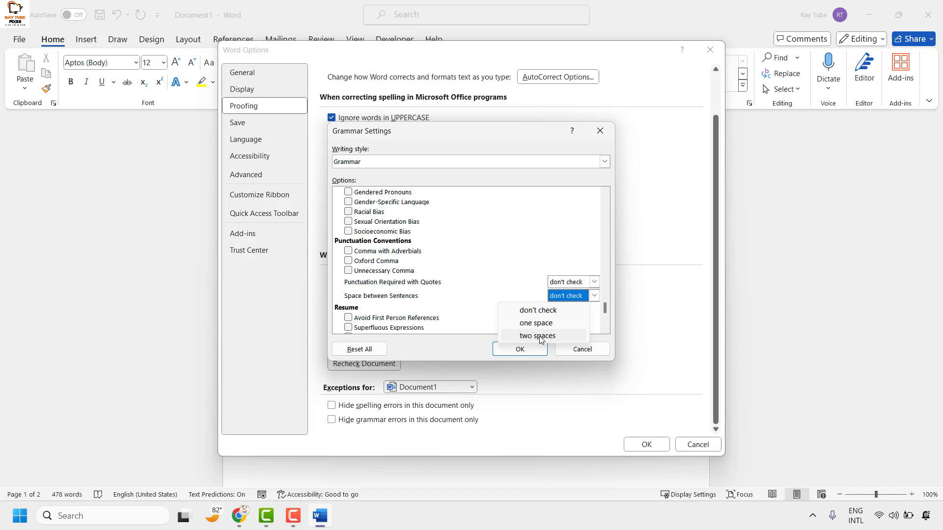
click(537, 335)
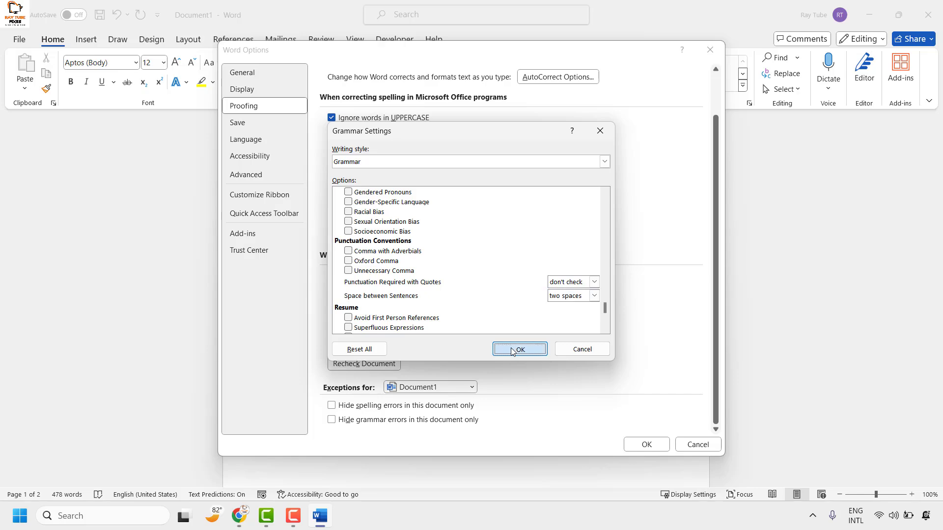
click(518, 349)
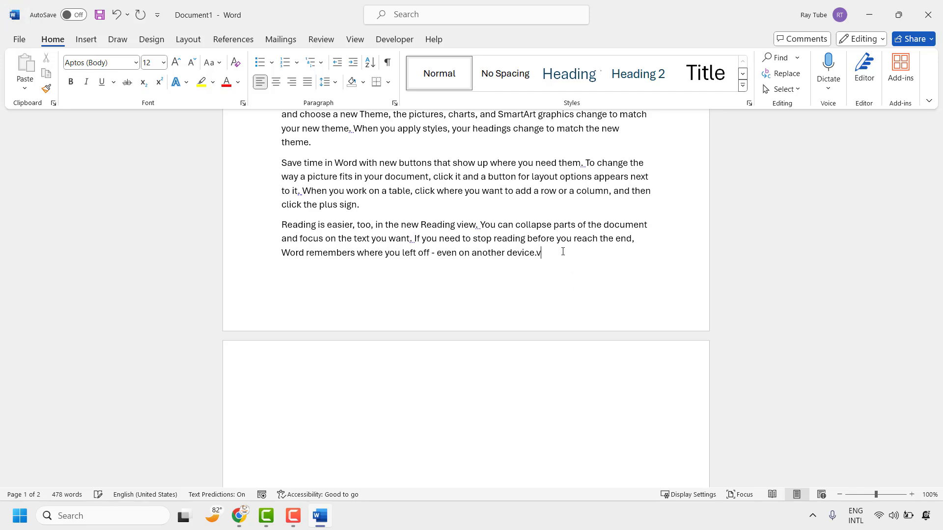
Add 'This' after the last sentence, check the flagged single space, and close Word
text(This test)
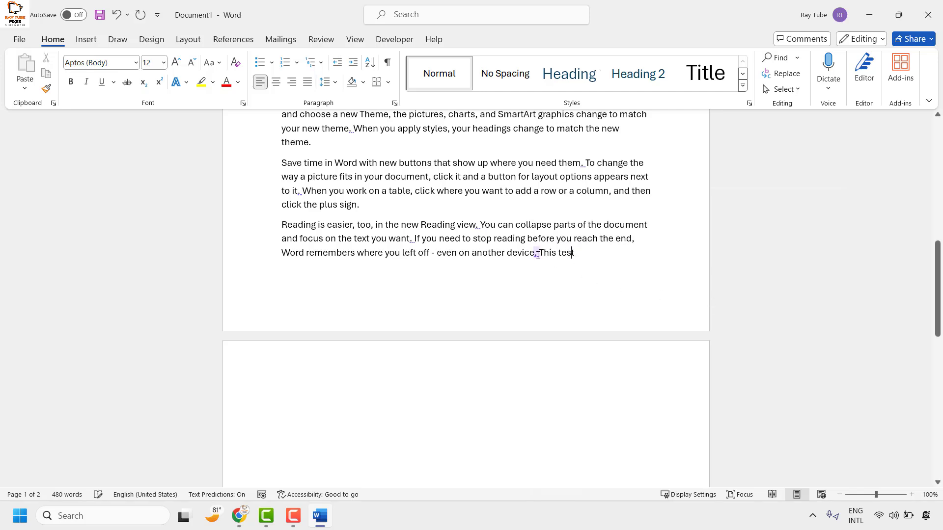
right_click(537, 253)
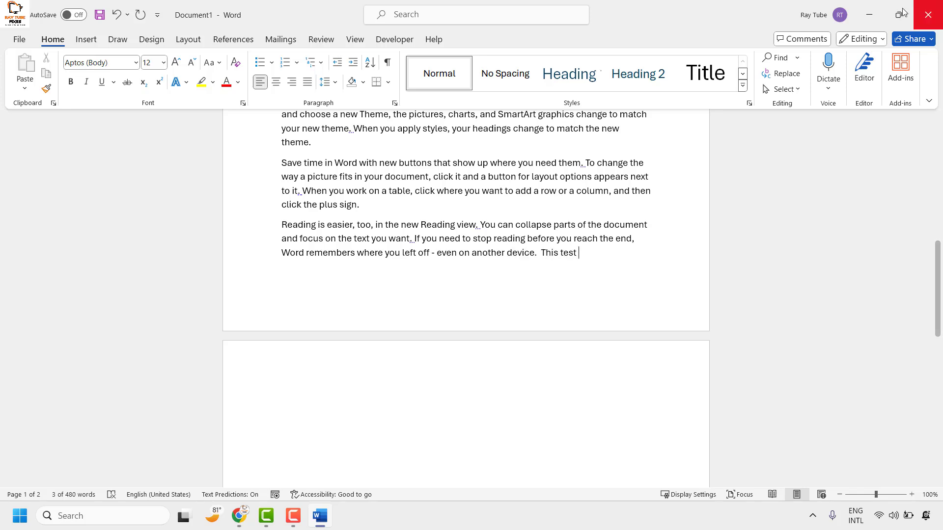
click(927, 14)
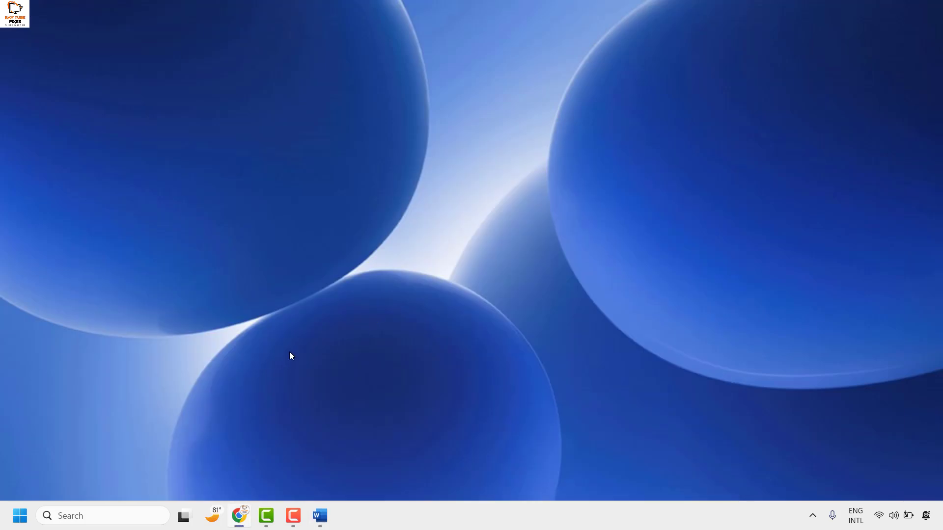